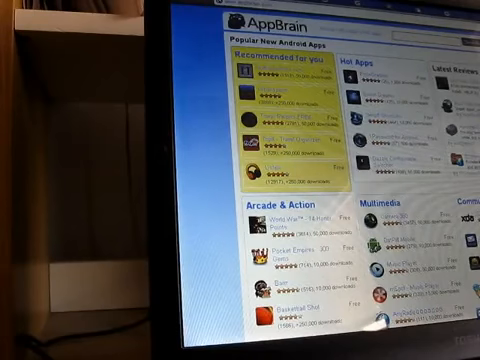
scroll("down", 3)
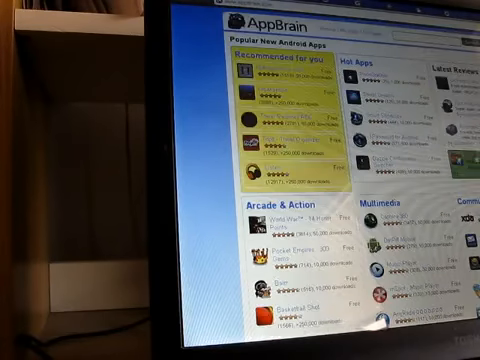
scroll("down", 3)
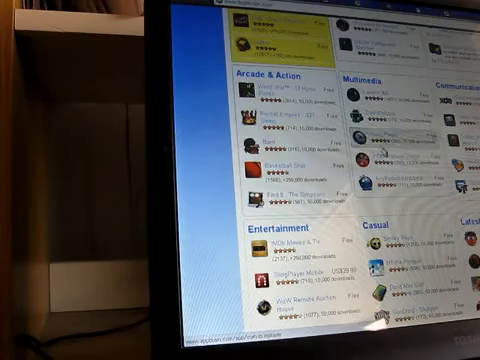
scroll("down", 3)
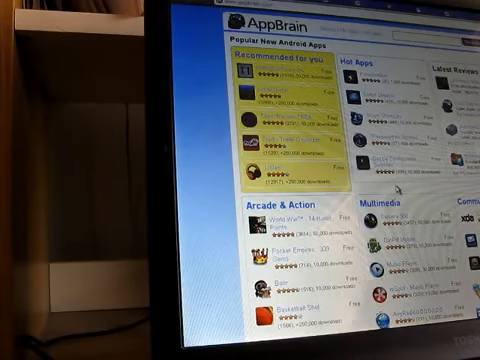
scroll("down", 3)
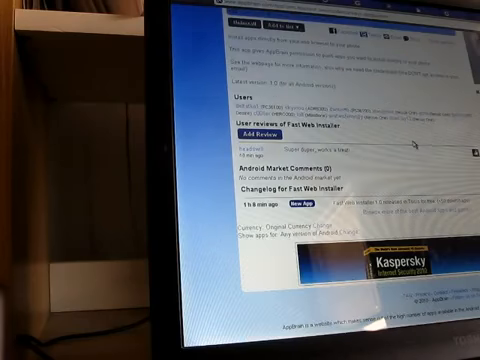
scroll("up", 3)
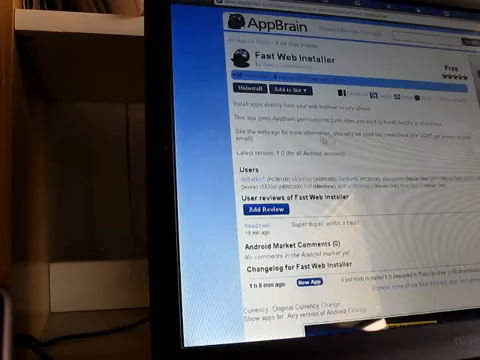